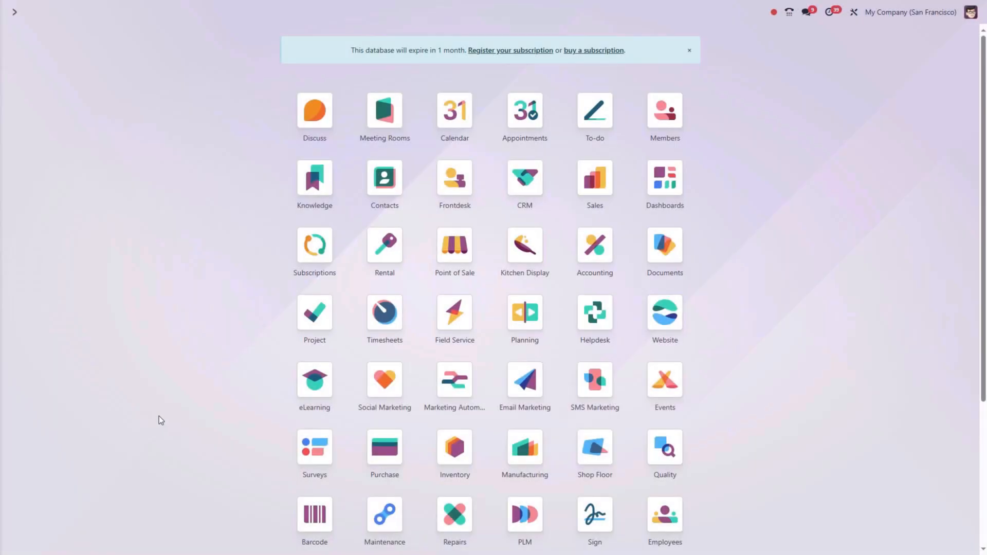
mouse_move(174, 421)
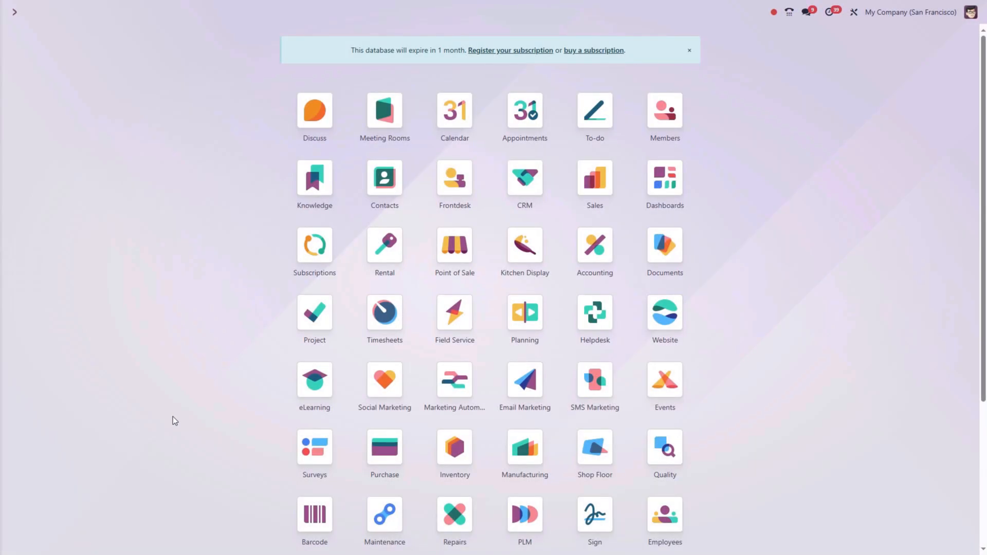
- Start a new employee record in Employees named John Demo
click(688, 50)
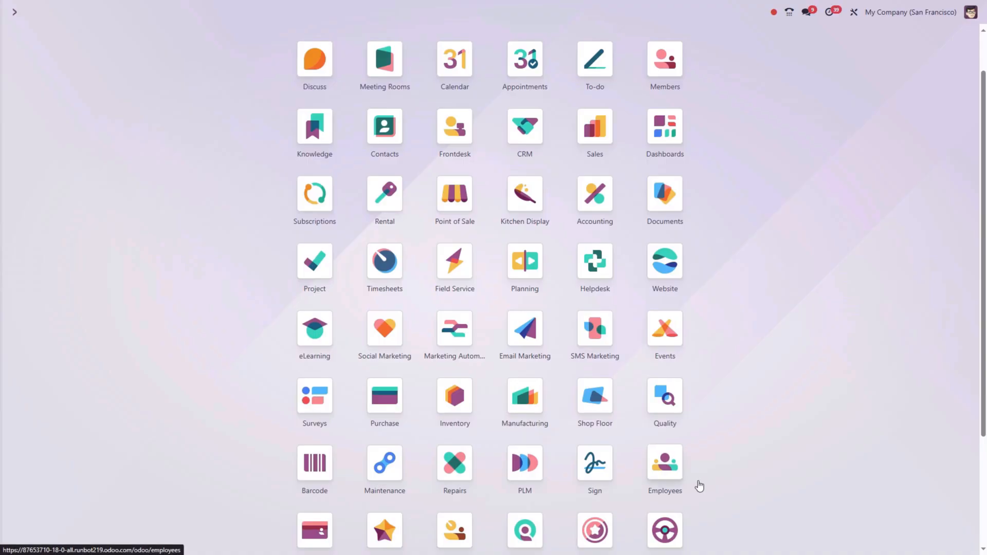
click(664, 461)
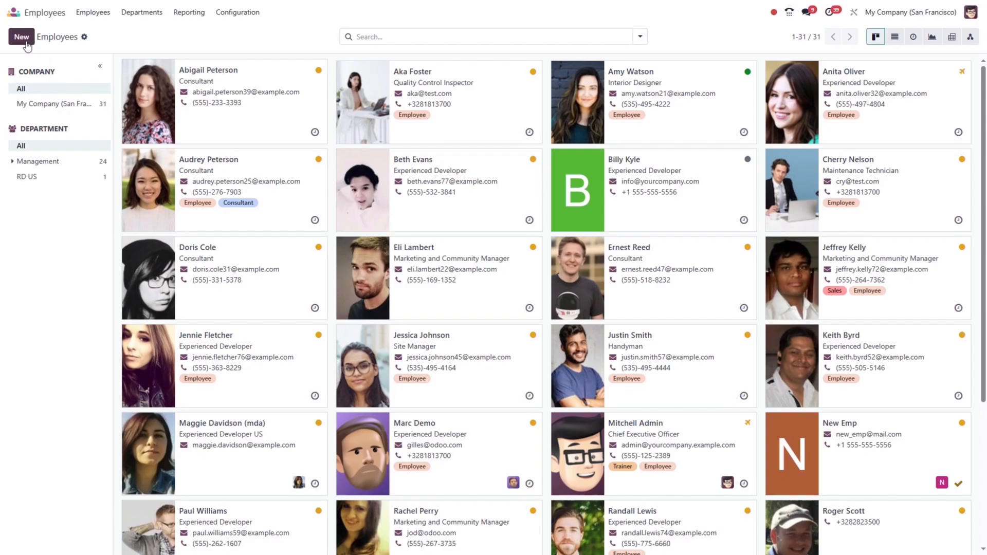
click(21, 37)
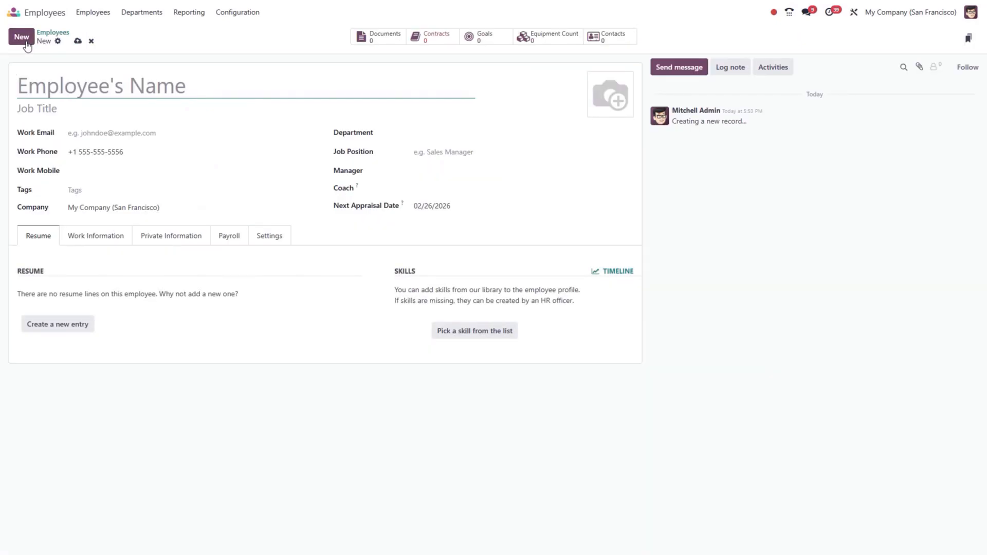
text(John Demo)
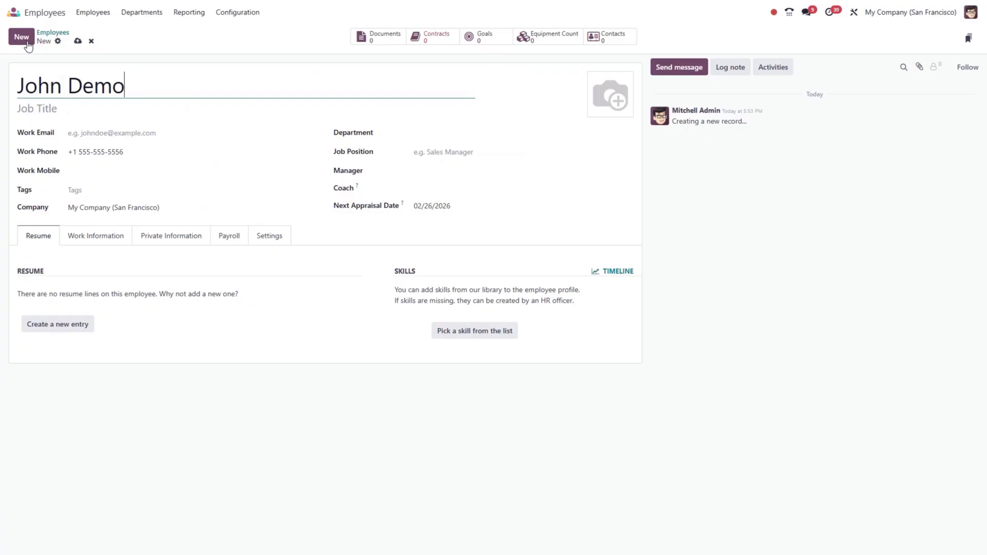
- Assign John Demo to the Management department as a Consultant and save the employee
click(522, 132)
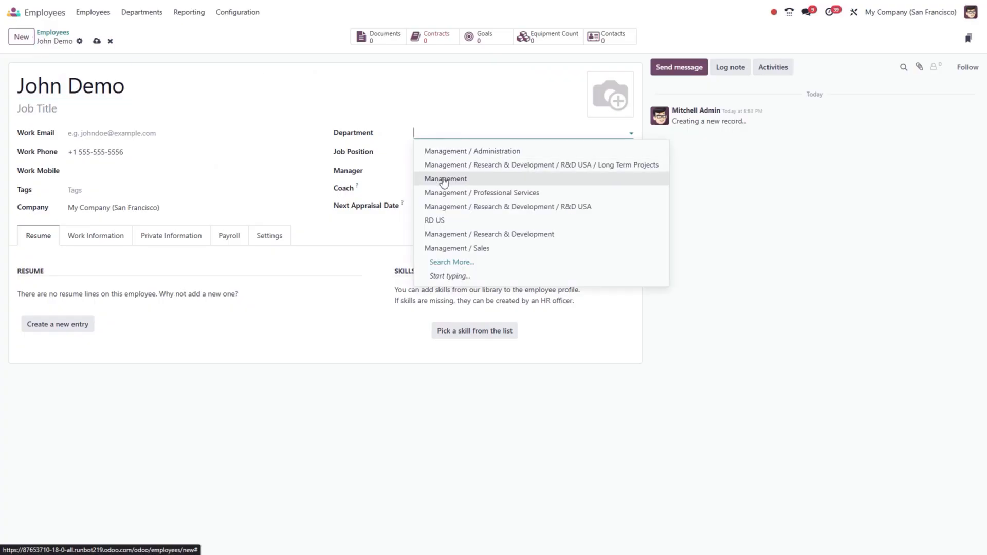
click(446, 179)
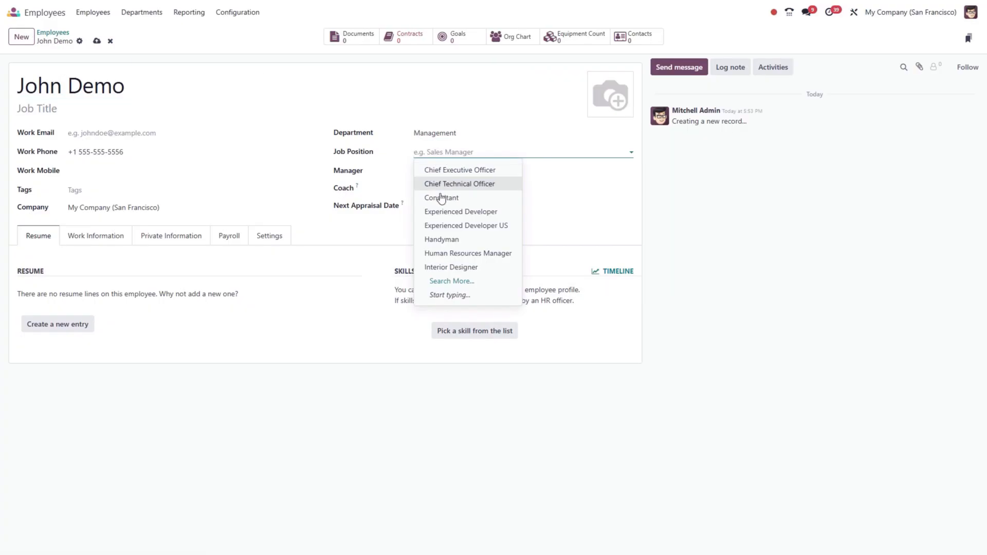
click(441, 197)
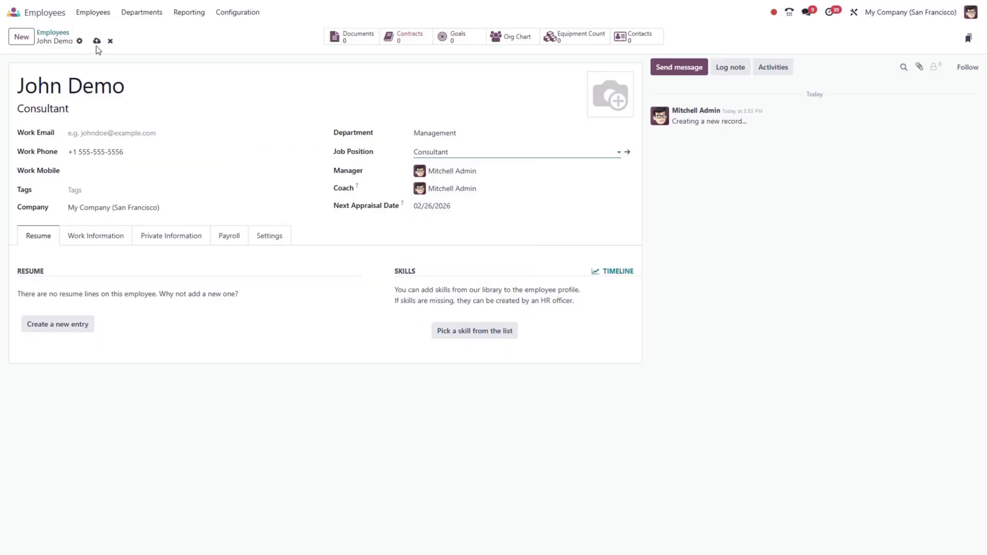
click(97, 42)
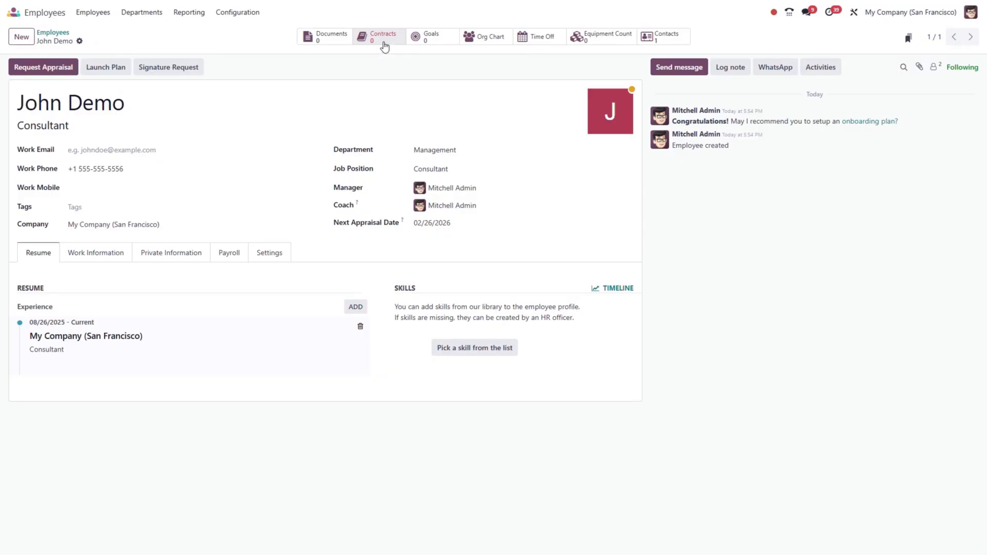
- Create a new contract named John Demo Contract and review its schedule and structure type
click(383, 37)
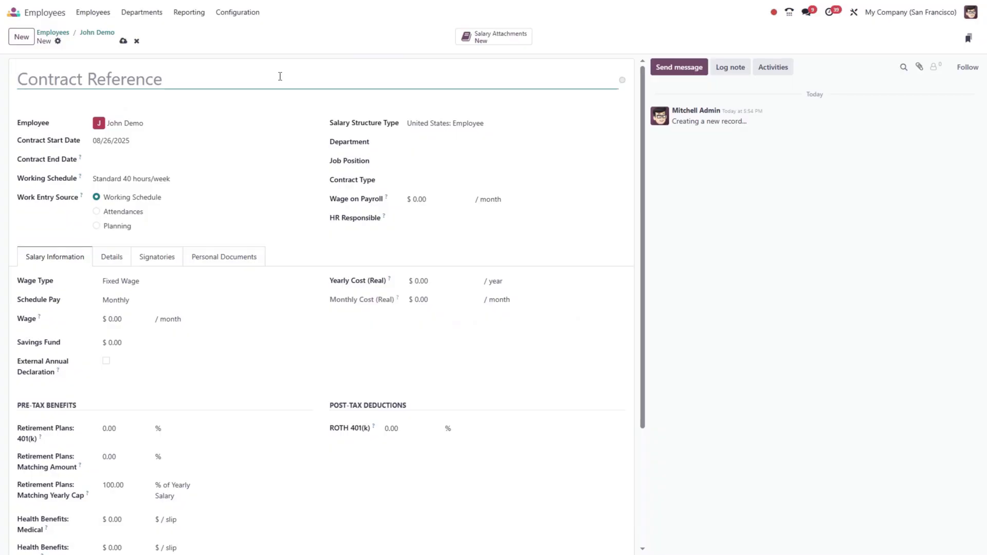
text(John Demo)
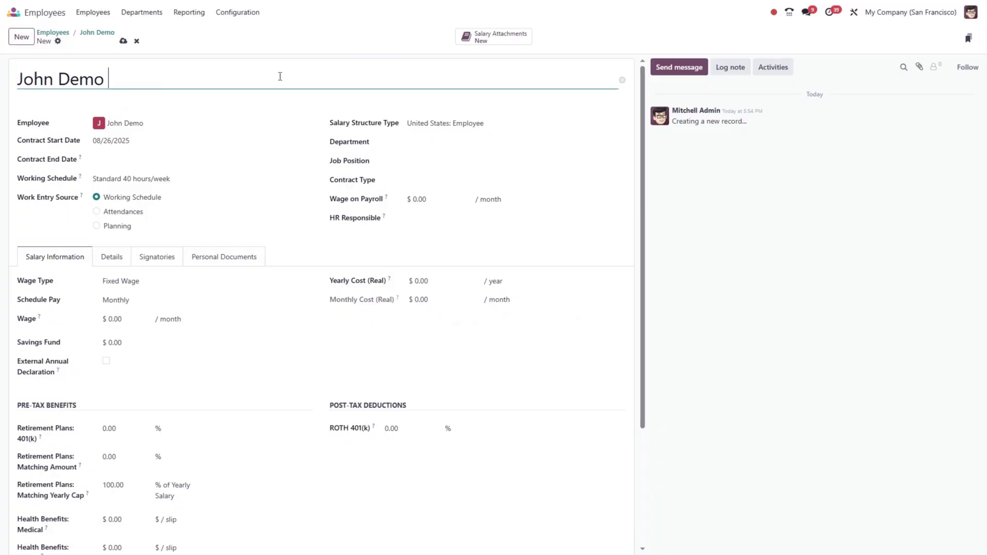
text(Con)
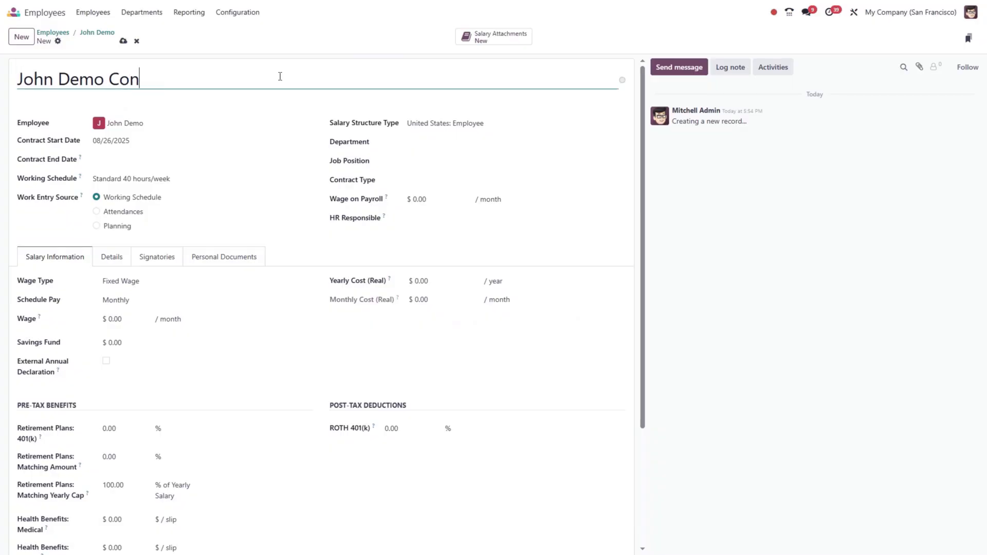
text(tract)
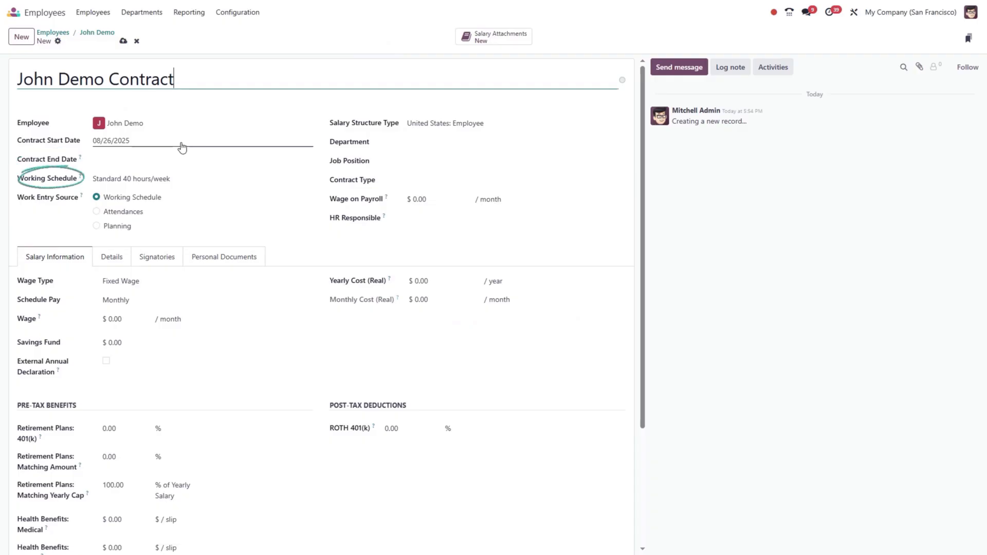
click(190, 179)
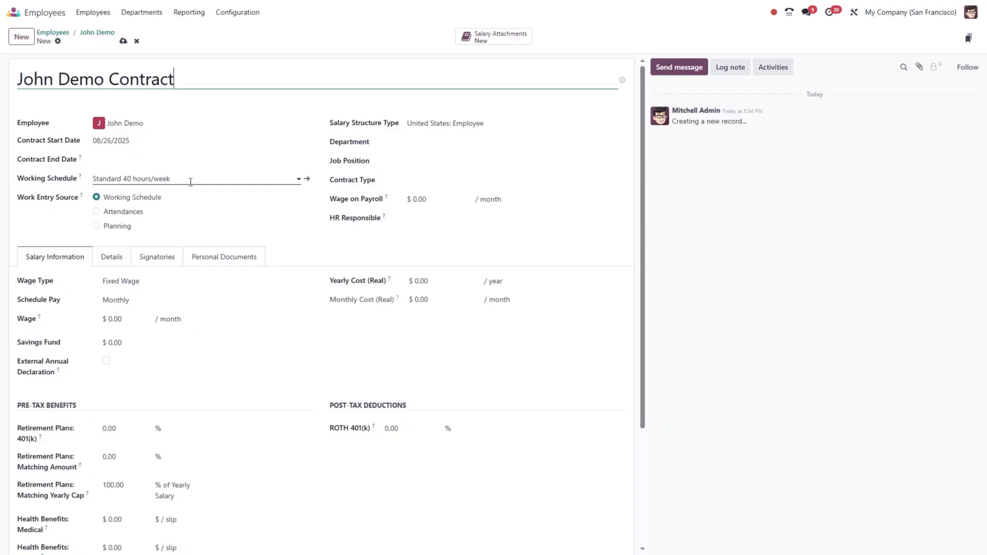
mouse_move(220, 208)
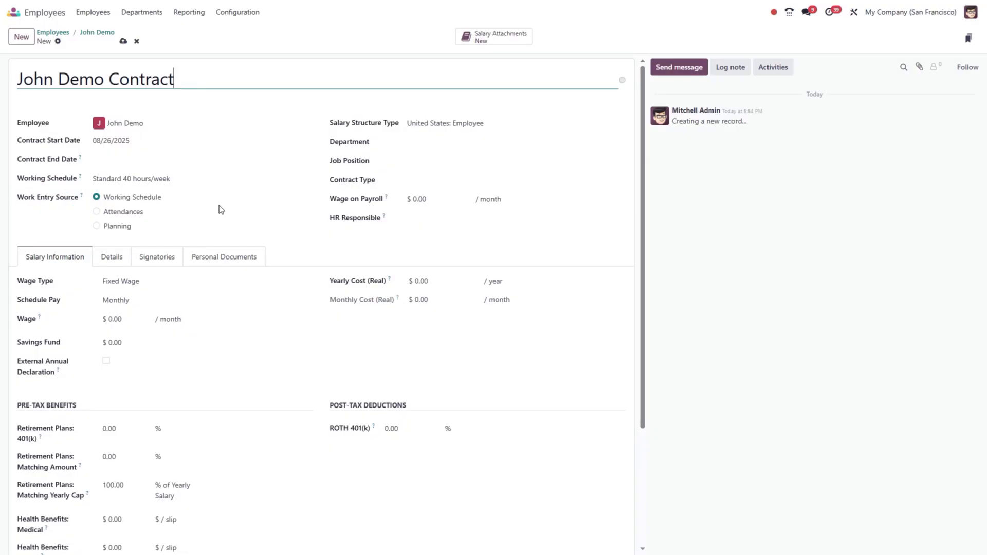
click(510, 179)
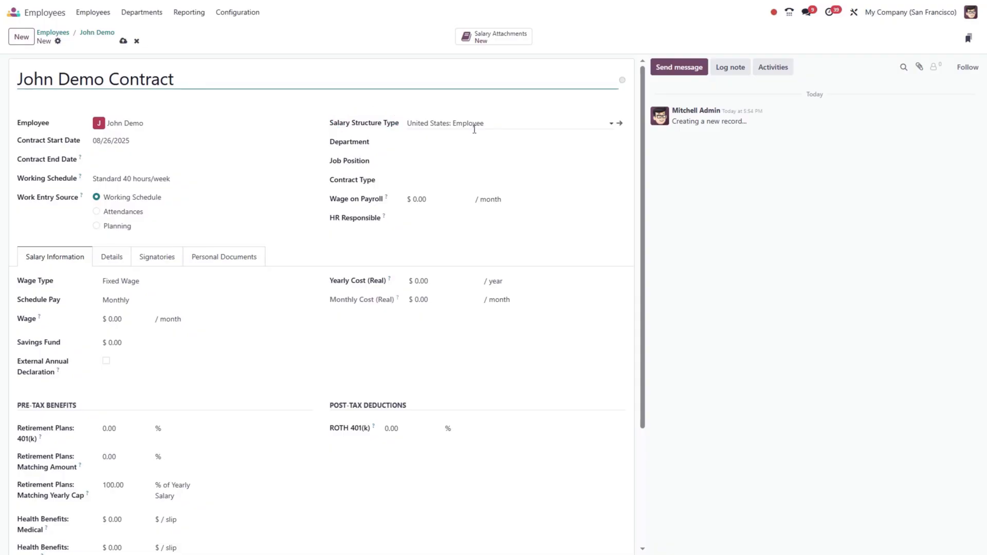
- Set the contract to Management, Consultant, a $5,000 monthly wage, and save it
click(510, 141)
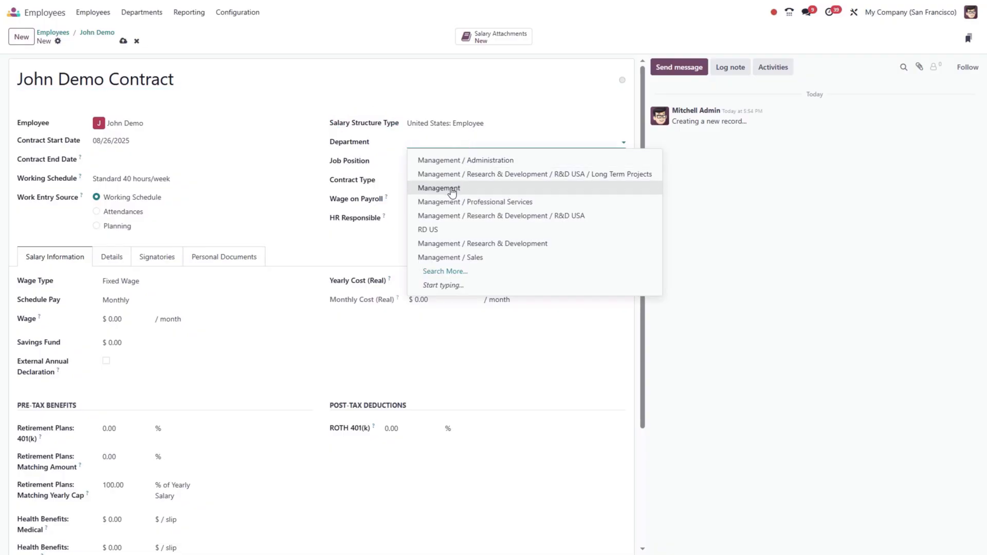
click(440, 188)
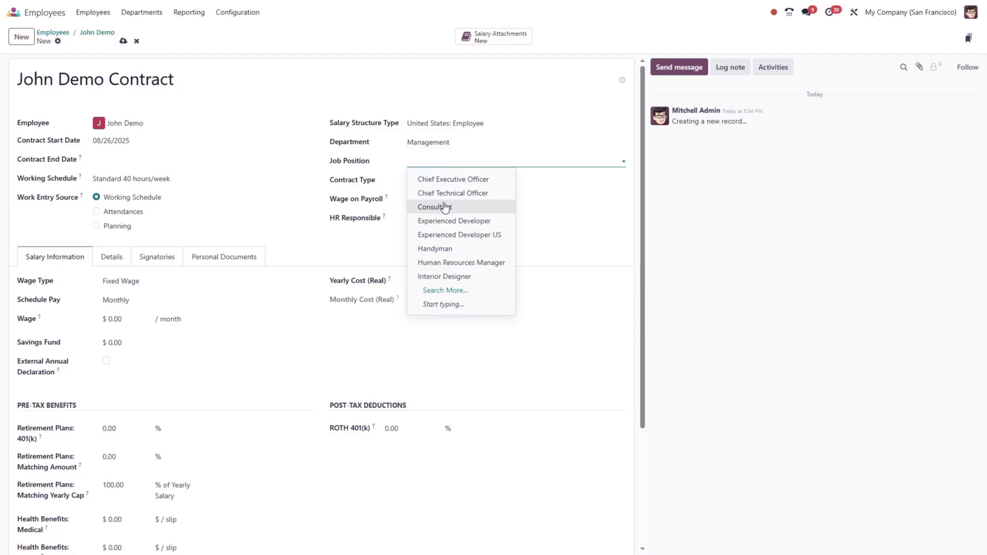
click(434, 207)
text(5)
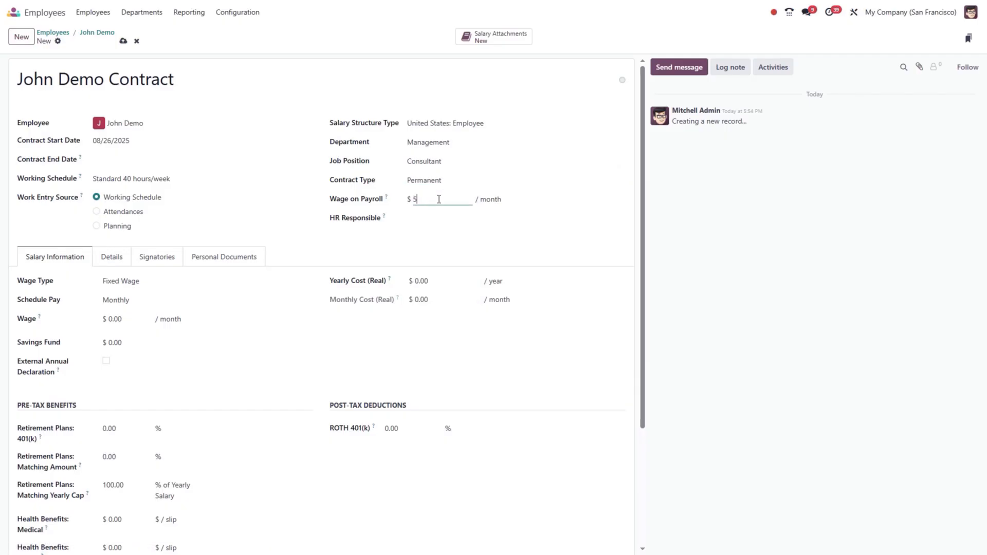
text(000.00)
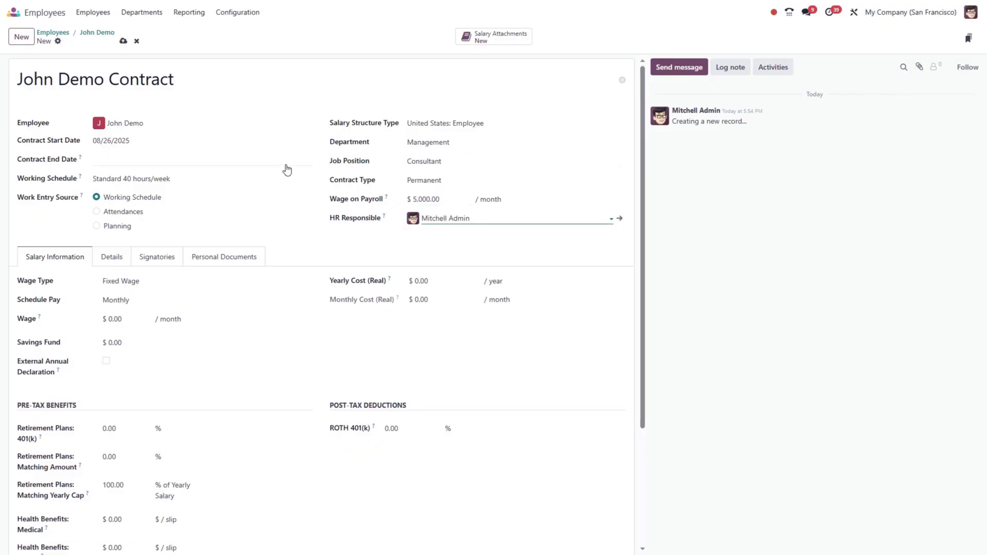
mouse_move(176, 114)
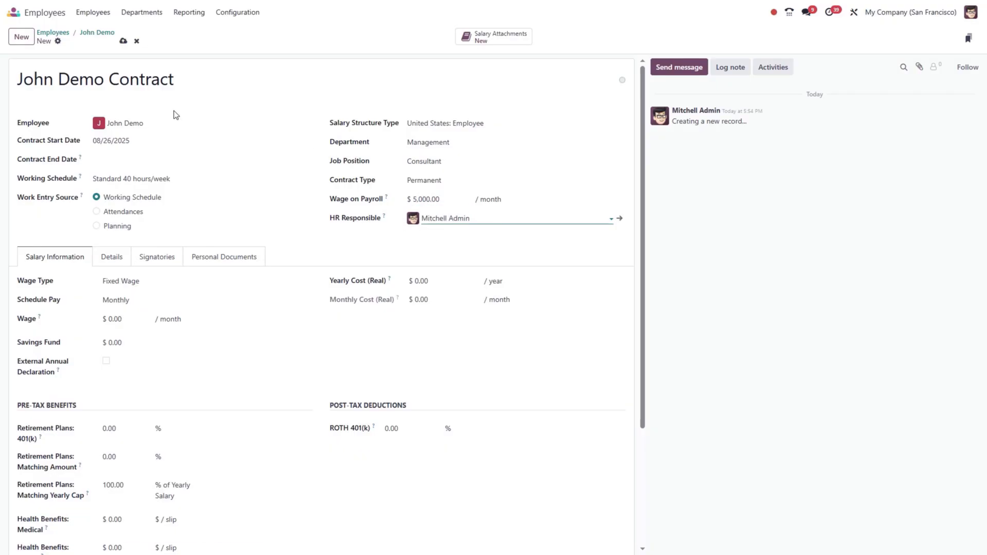
click(124, 41)
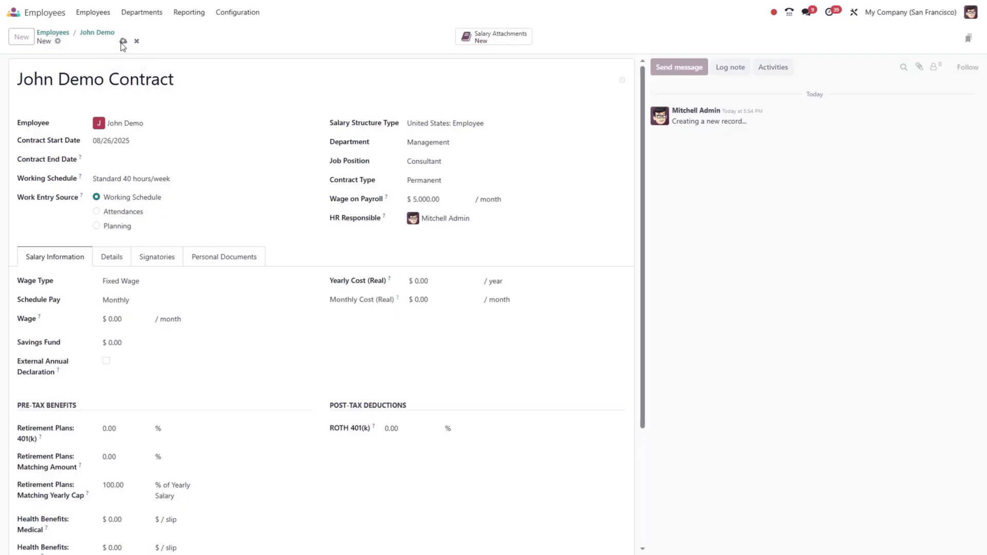
- Generate John Demo's salary offer, email it to the employee, and move to Payroll
click(123, 41)
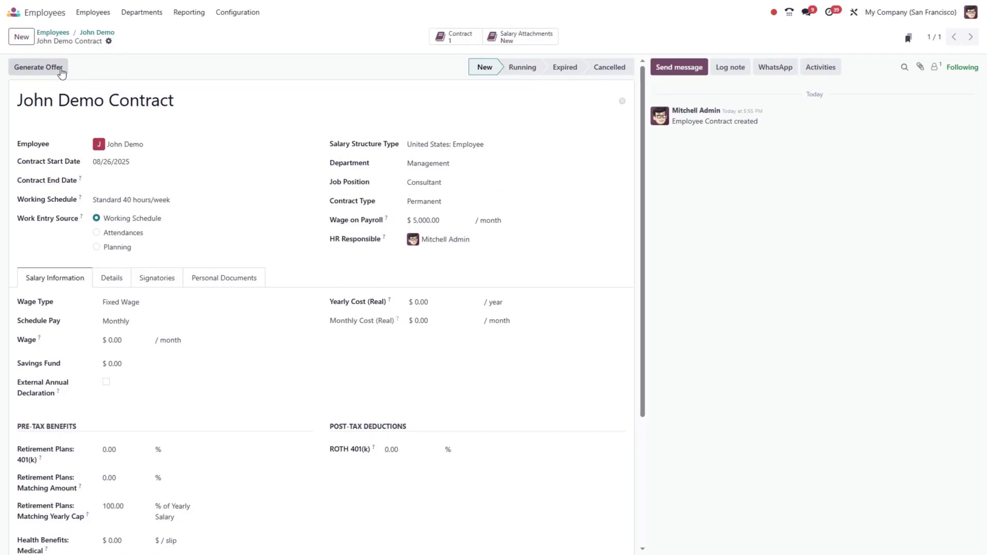
click(37, 68)
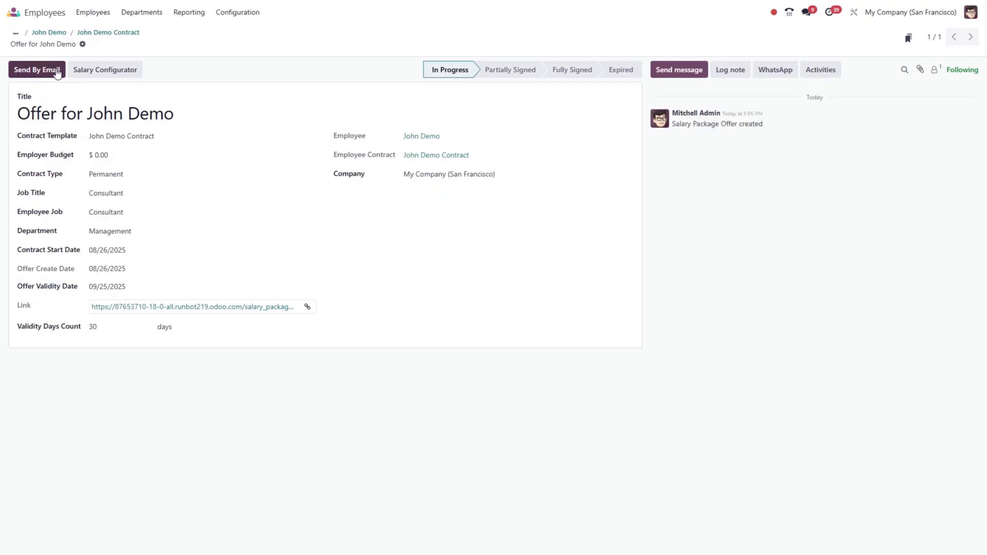
mouse_move(104, 69)
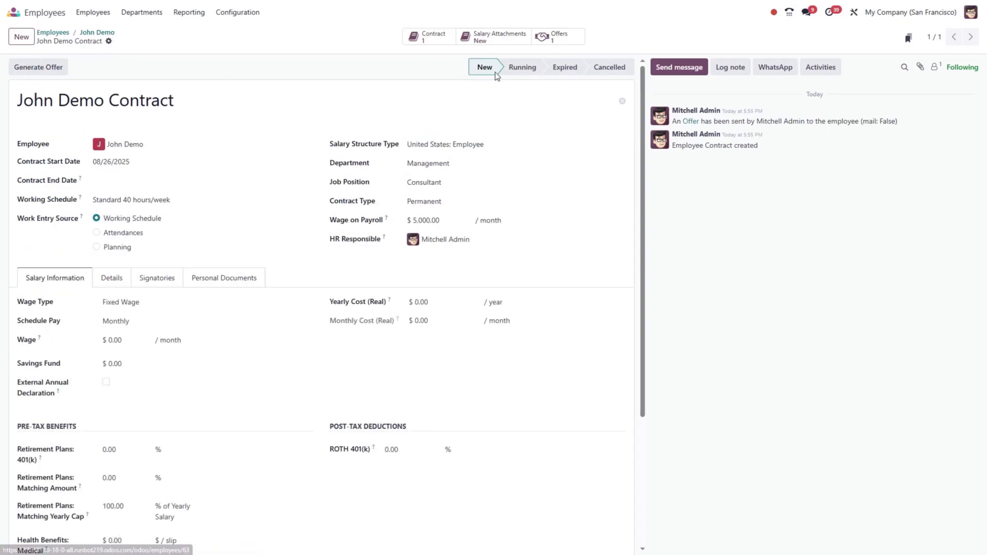
click(521, 68)
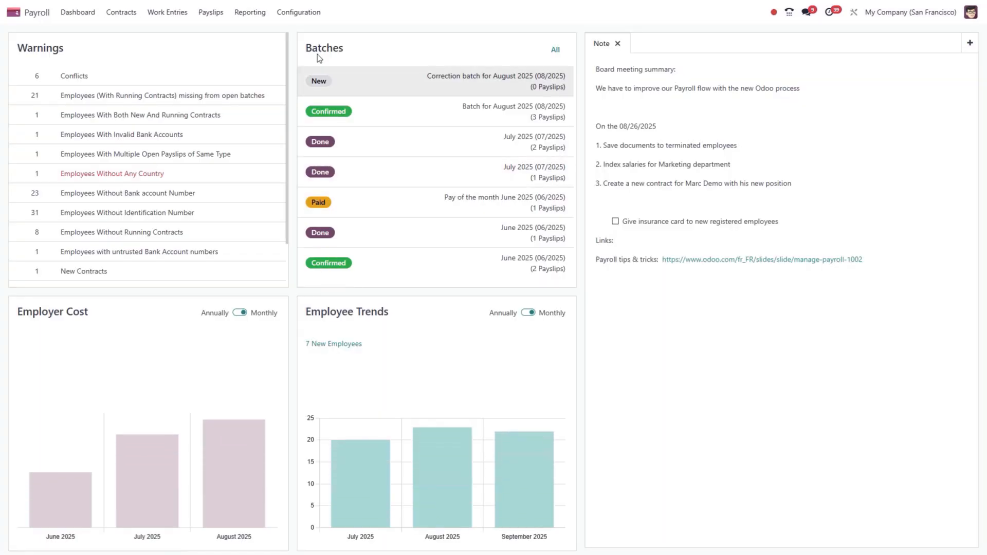
- Review the United States: Employee structure type under Payroll Configuration > Structure Types
click(298, 12)
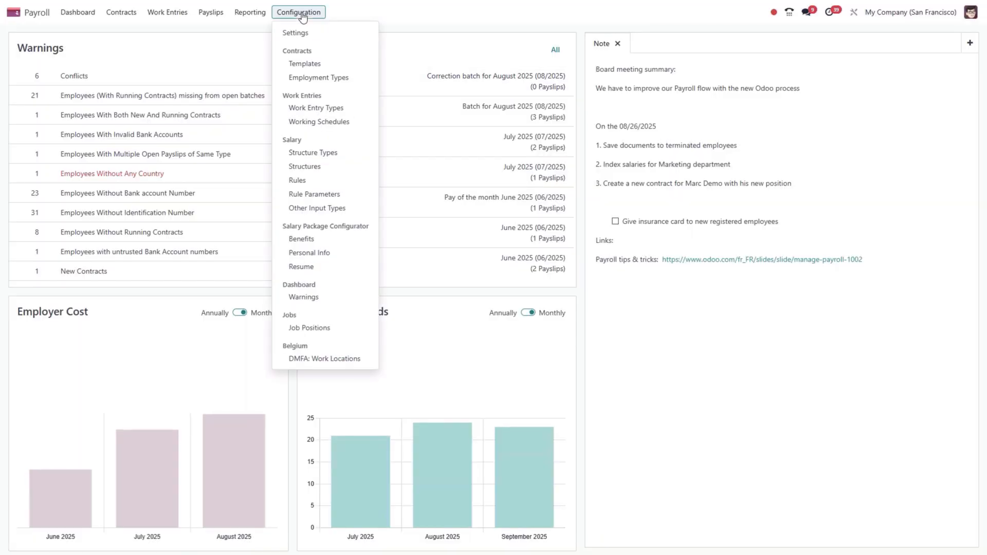
mouse_move(318, 245)
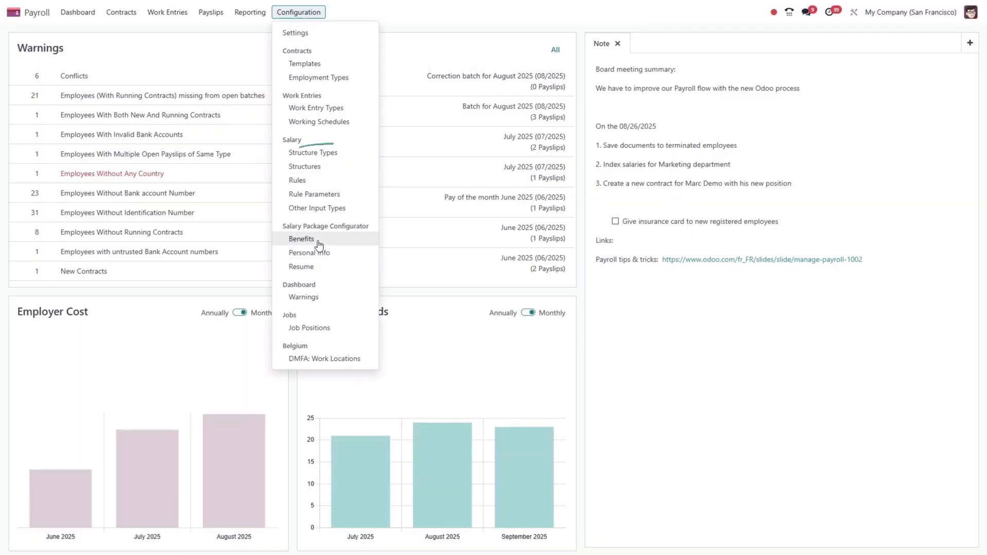
click(313, 152)
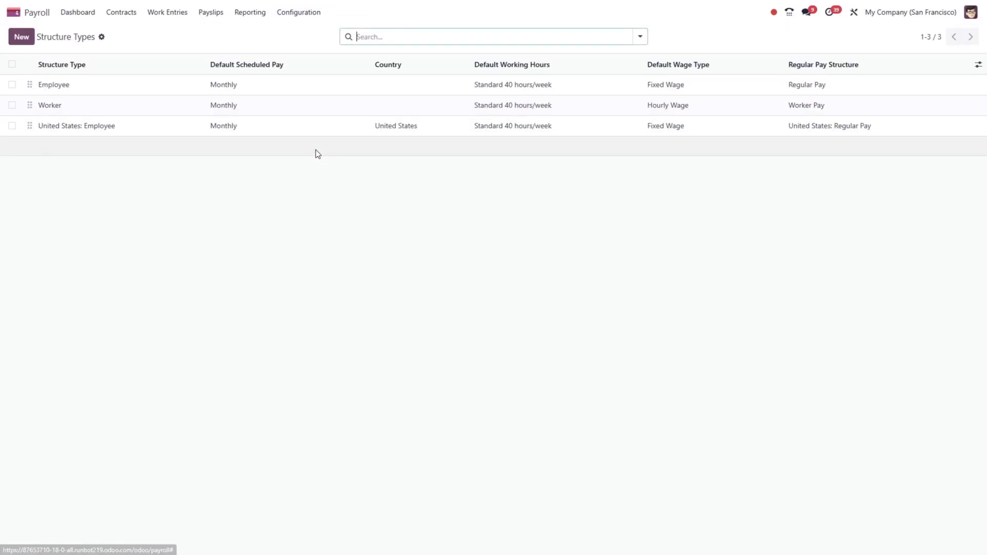
click(76, 125)
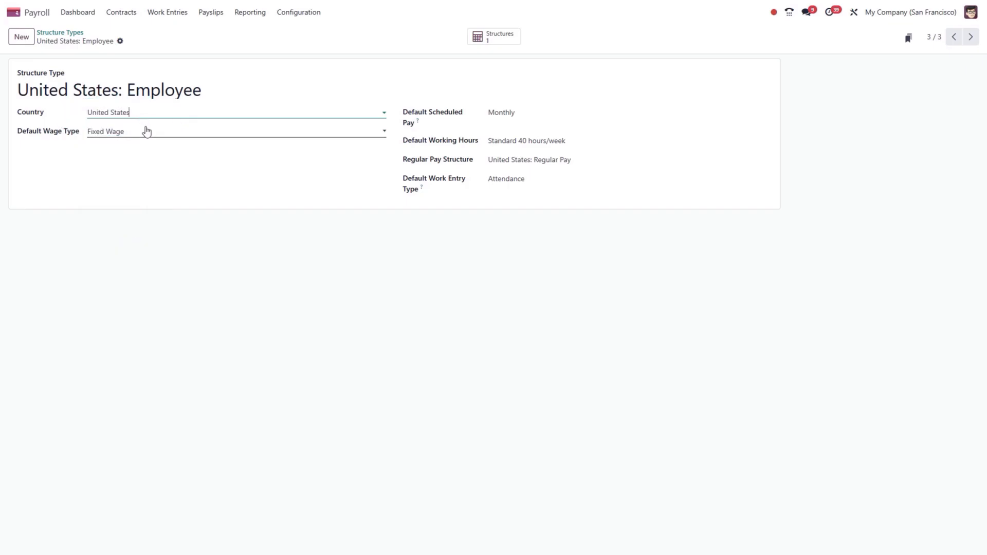
mouse_move(150, 137)
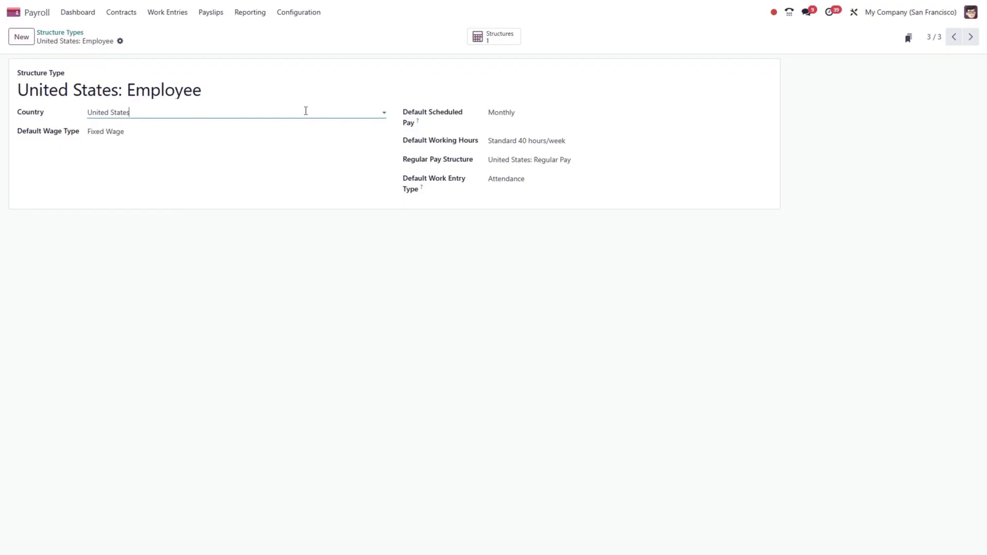
- Review the United States: Regular Pay structure's salary rules, starting with Basic Salary
click(299, 12)
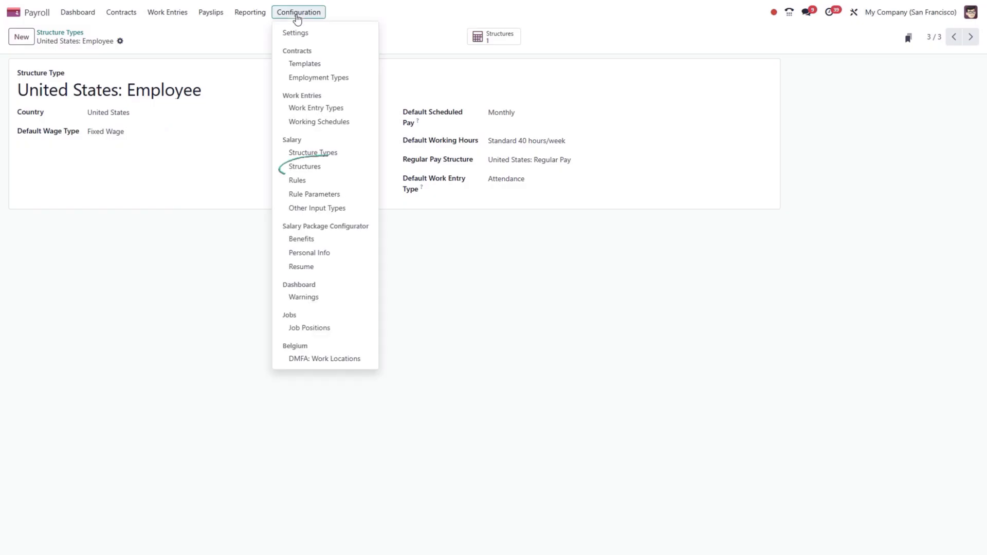
click(304, 167)
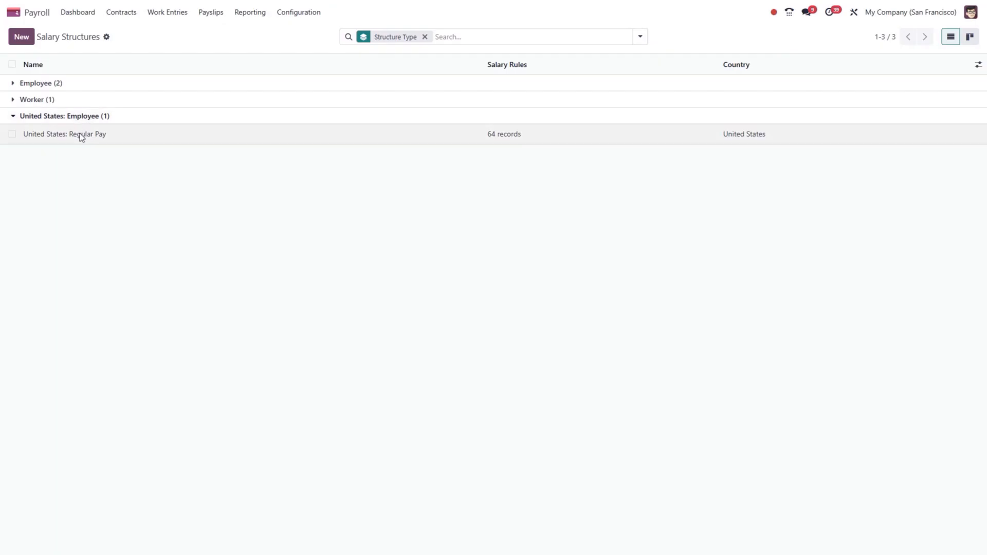
click(64, 134)
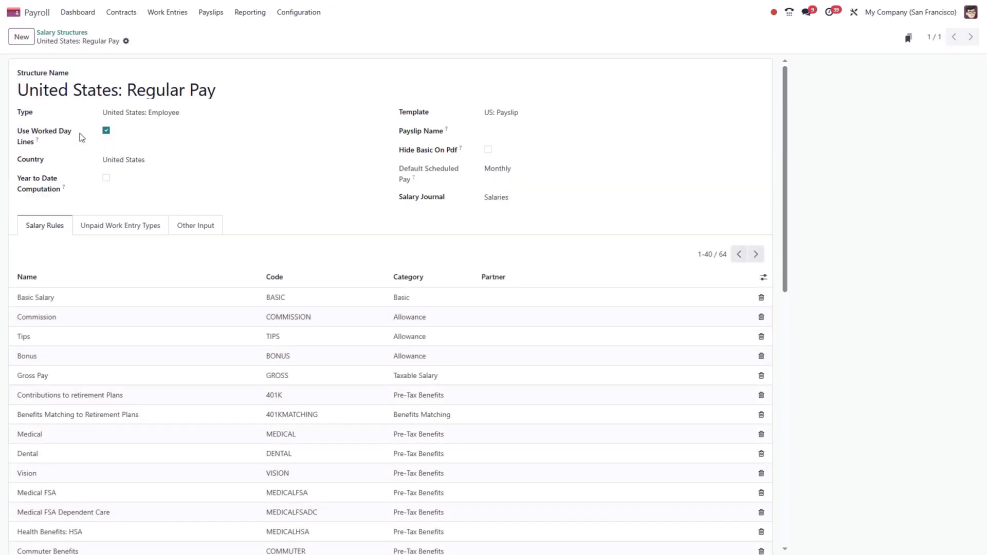
mouse_move(233, 212)
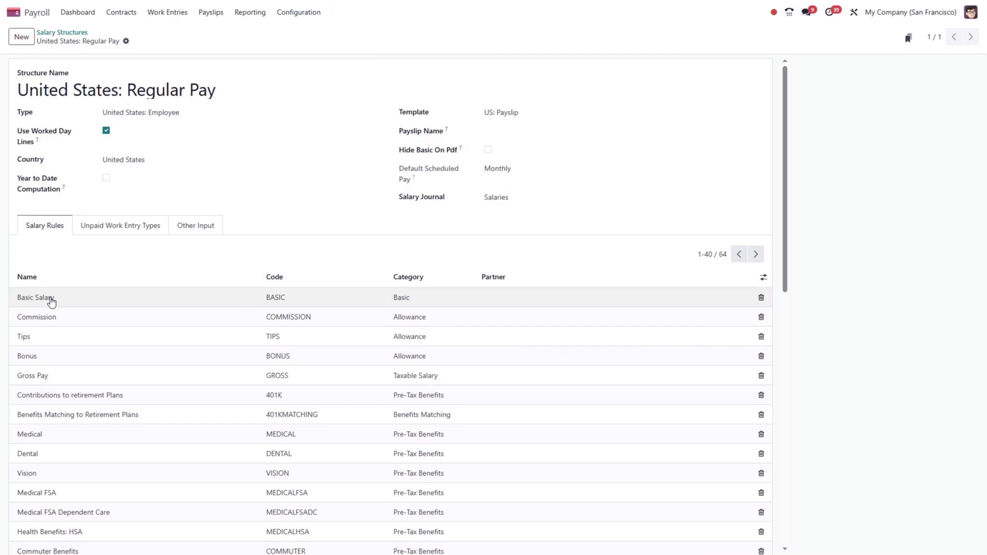
click(35, 298)
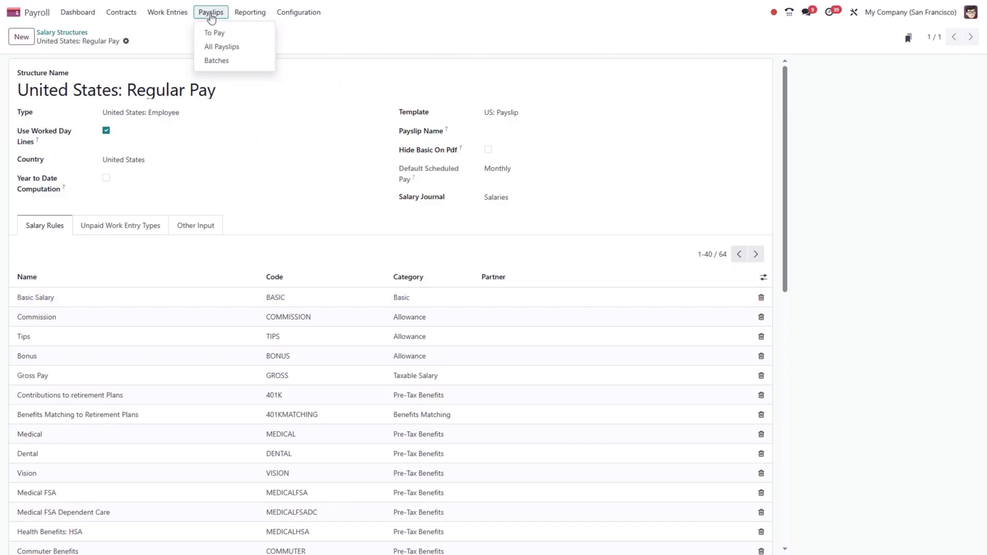
click(221, 46)
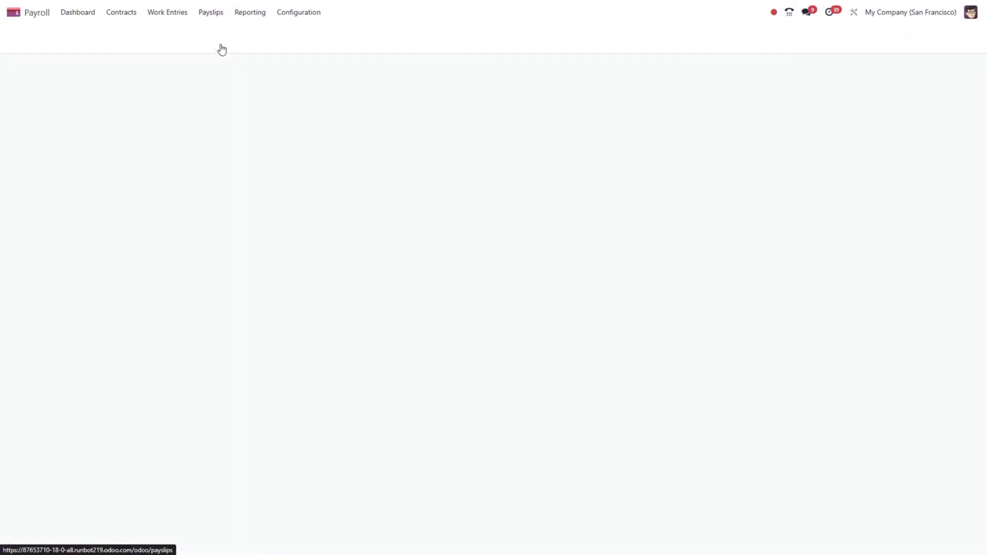
click(210, 12)
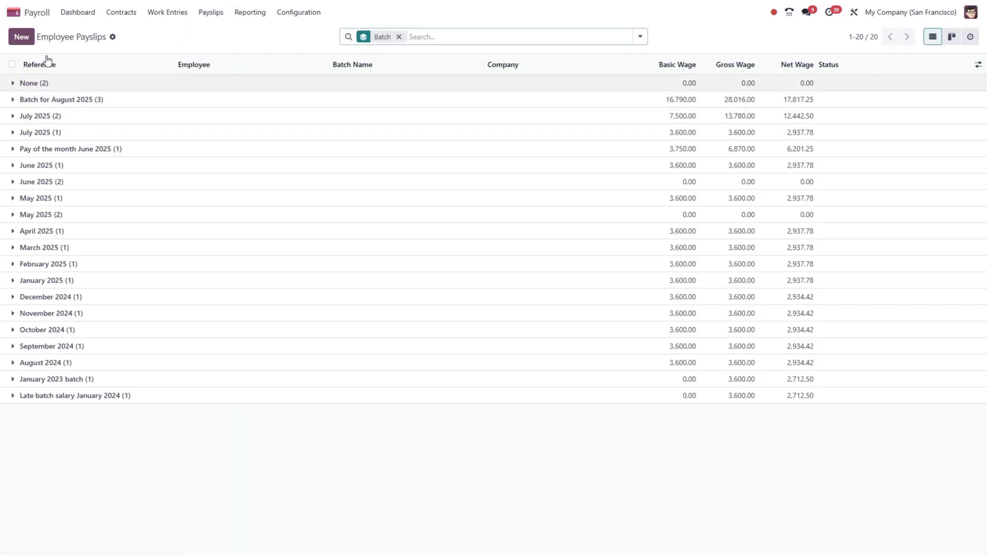
click(20, 37)
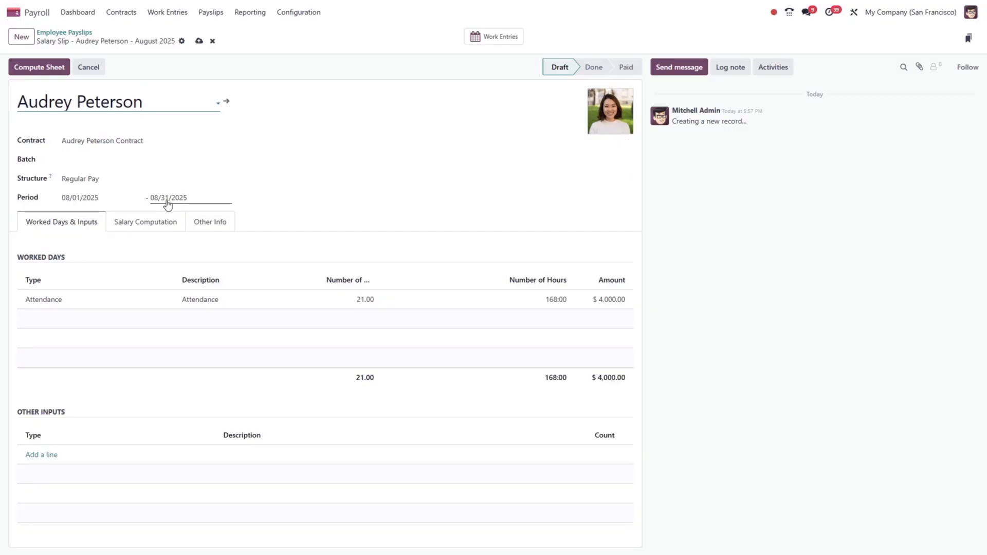
mouse_move(189, 204)
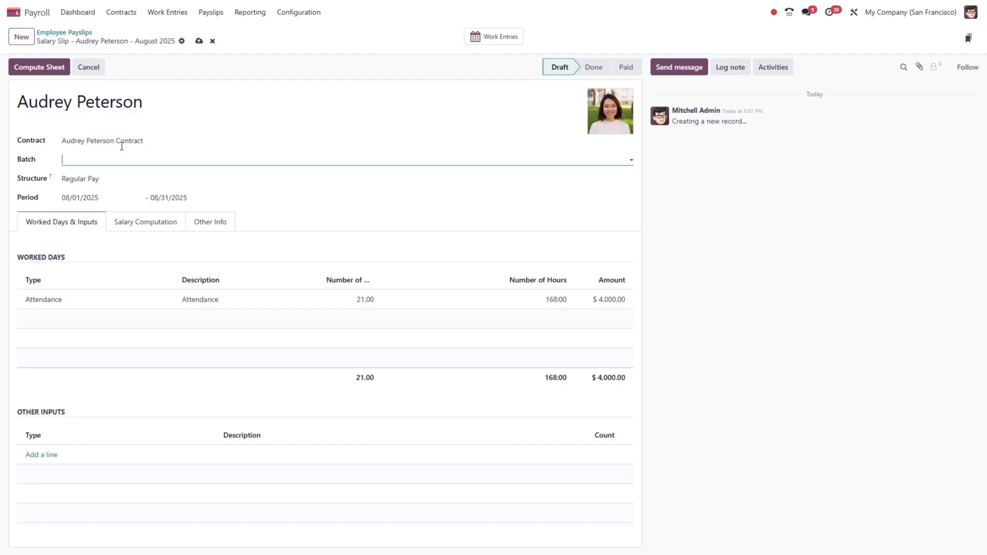
click(38, 67)
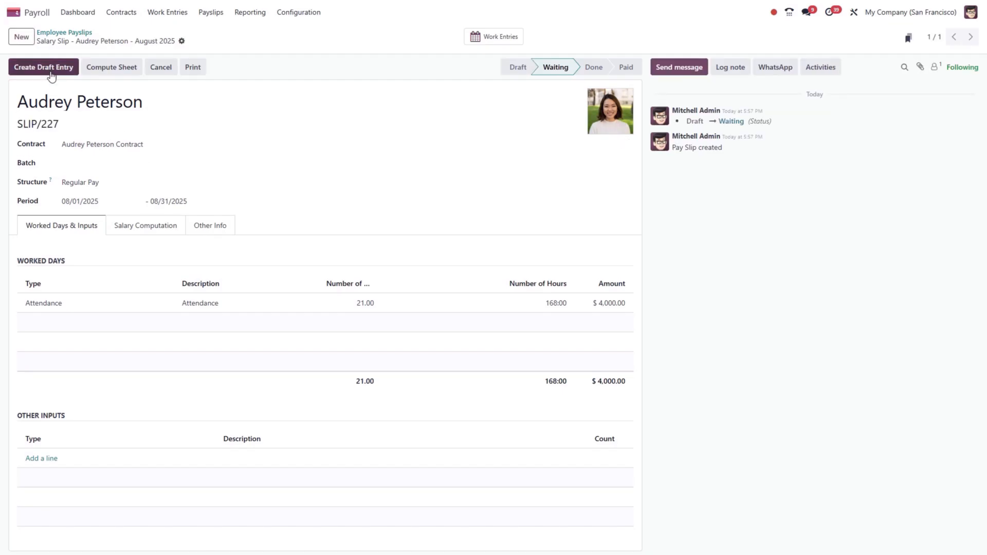
click(145, 225)
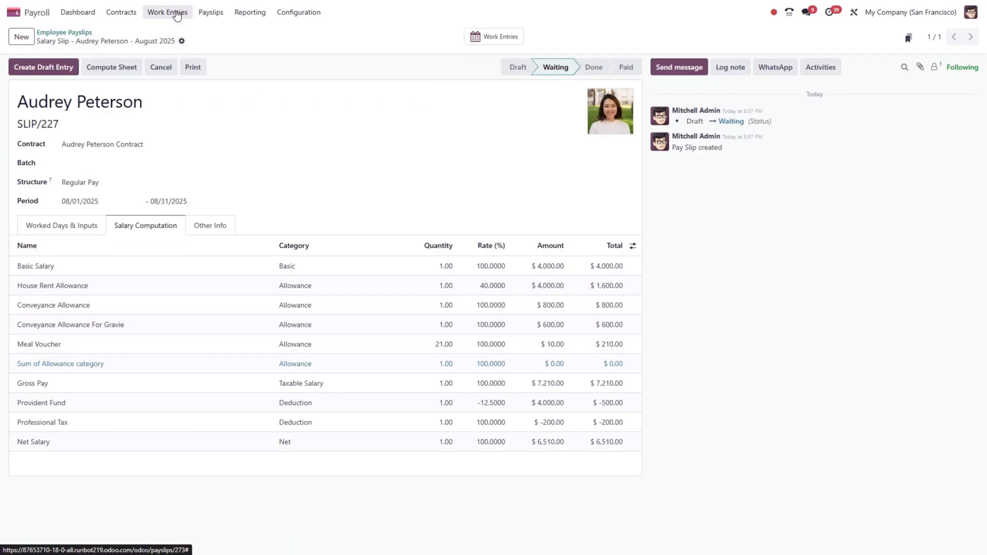
- Filter September 2025 work entries to Conflicting, leaving Anita Oliver and Mitchell Admin
click(166, 12)
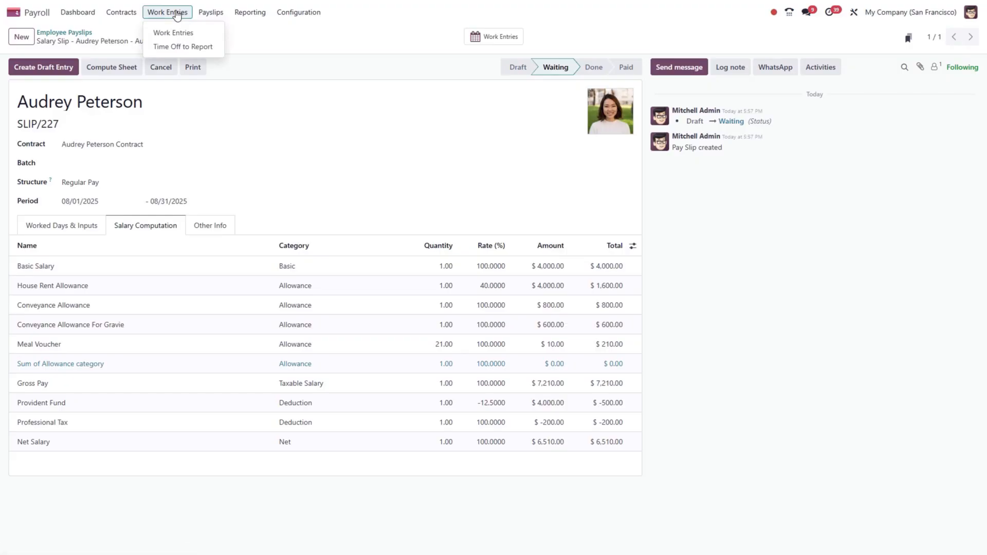
click(173, 32)
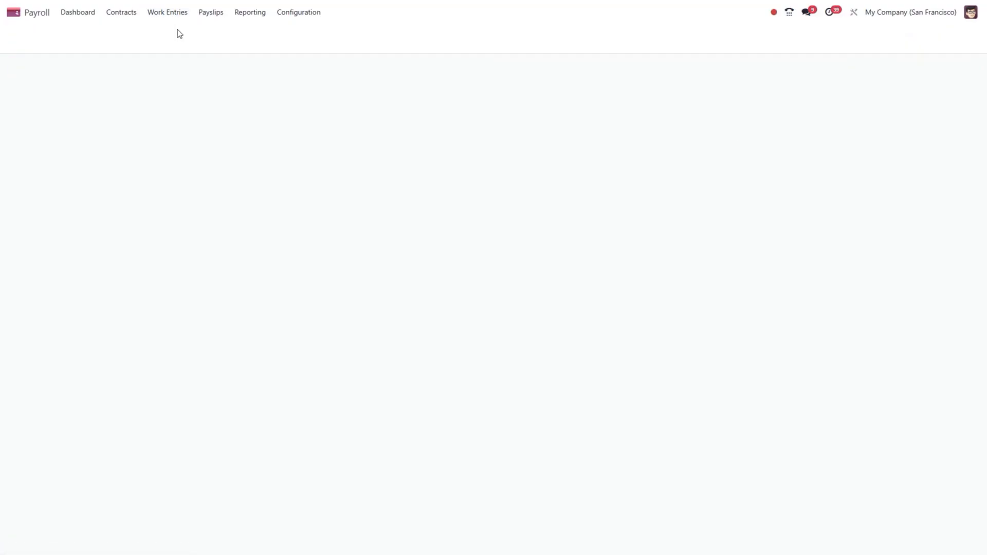
click(166, 12)
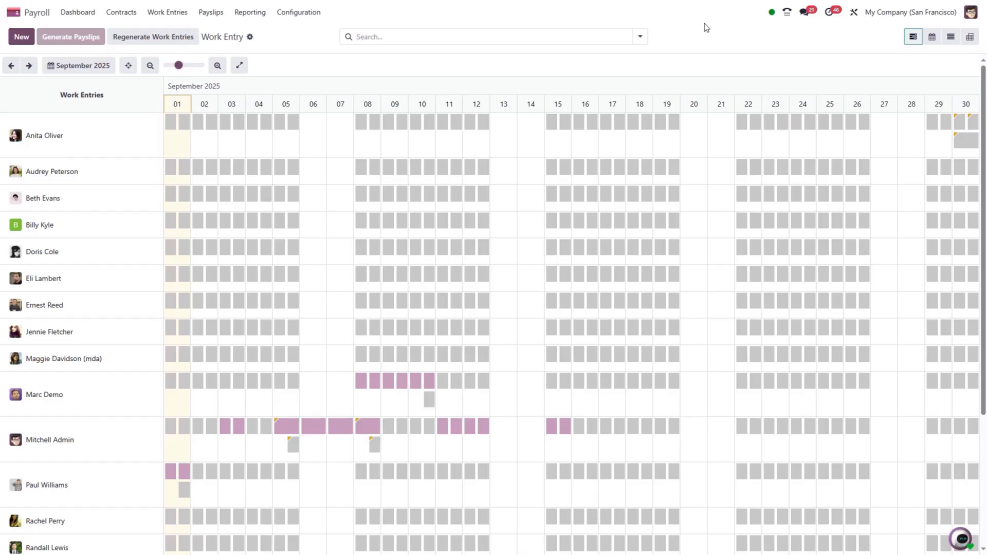
click(639, 36)
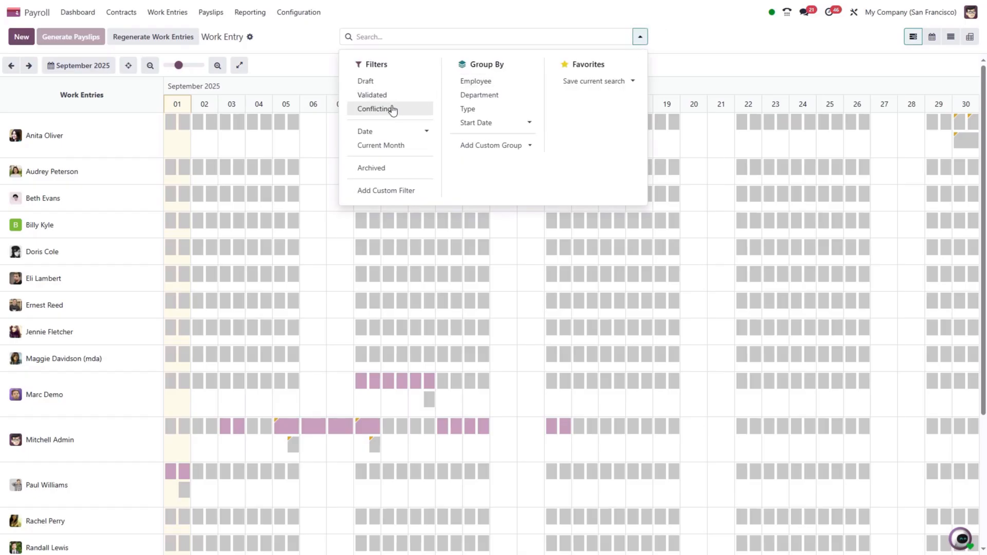
click(377, 108)
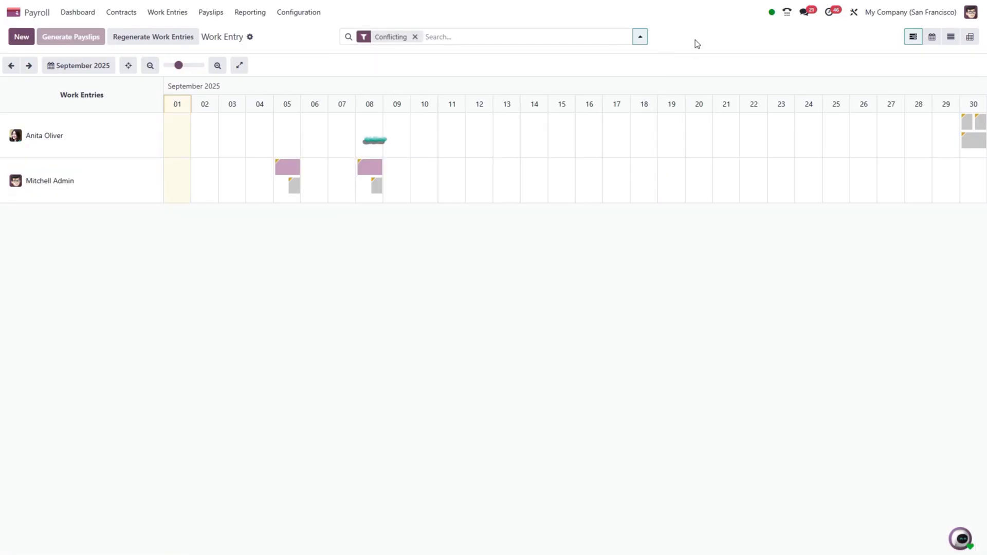